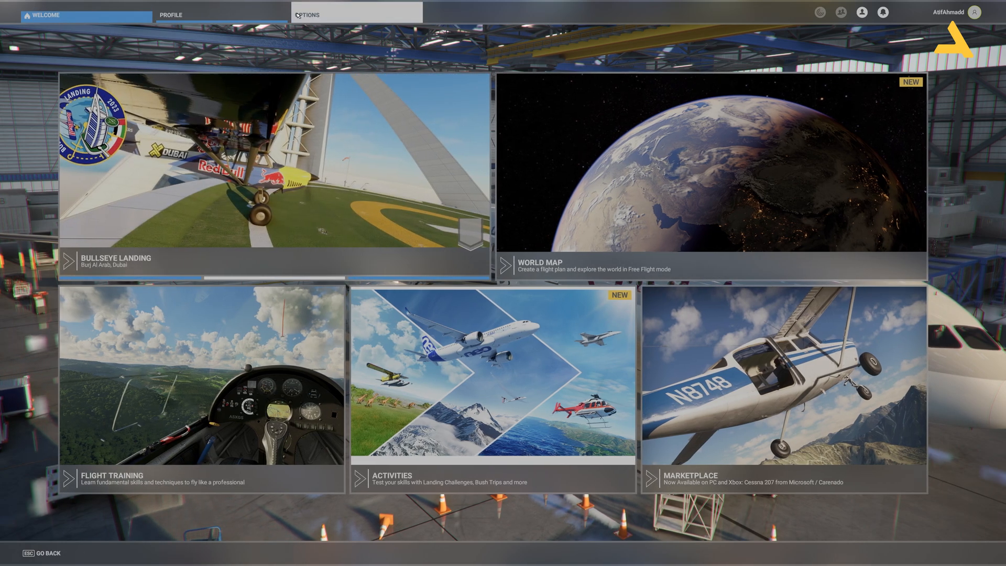
Step: Open Controls Options on the TCA Q-ENG 1&2 throttle quadrant profile
{"action": "left_click", "coordinate": [306, 14]}
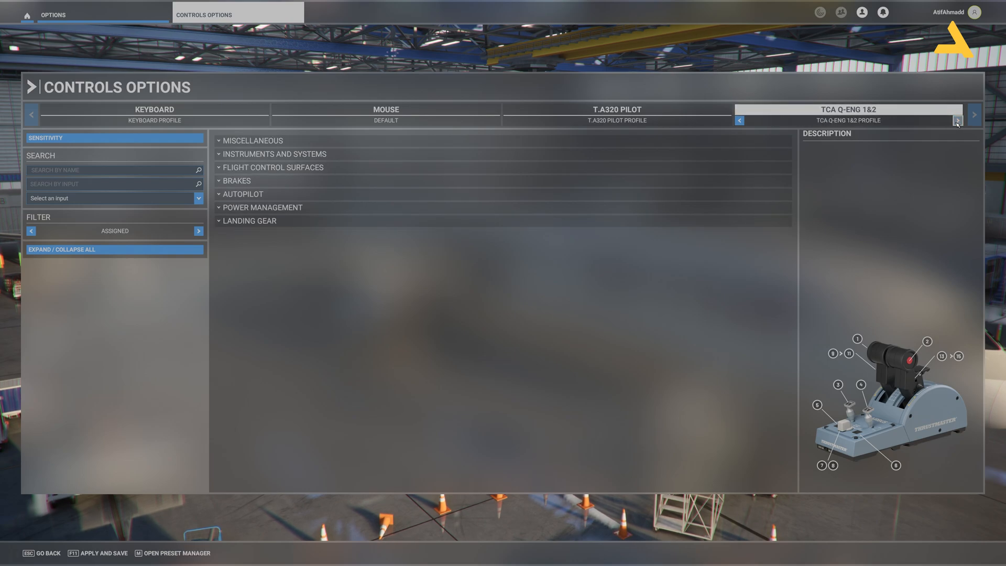
Step: Cycle the TCA Q-ENG 1&2 profile selector forward to the DEFAULT profile
{"action": "left_click", "coordinate": [957, 120]}
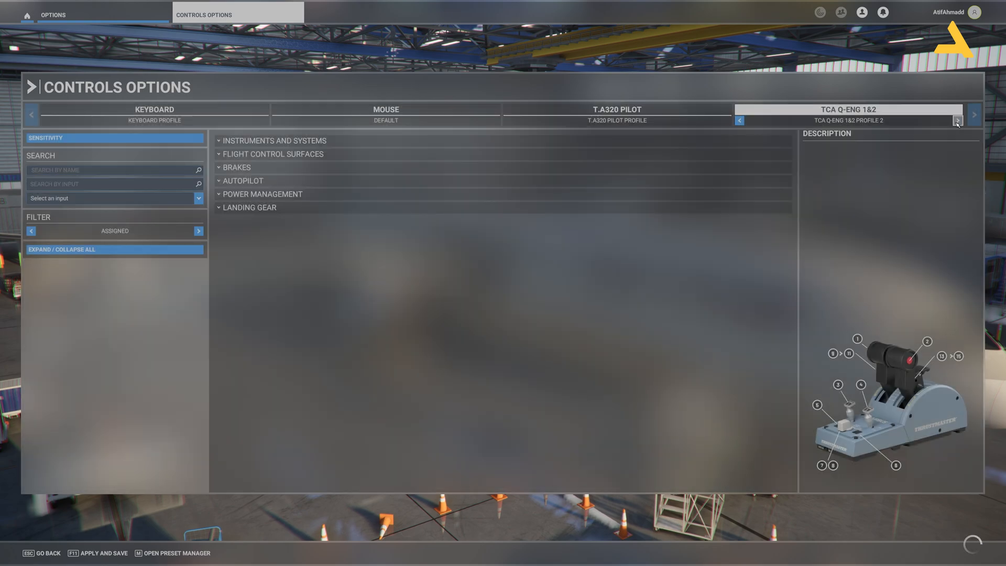
{"action": "left_click", "coordinate": [957, 121]}
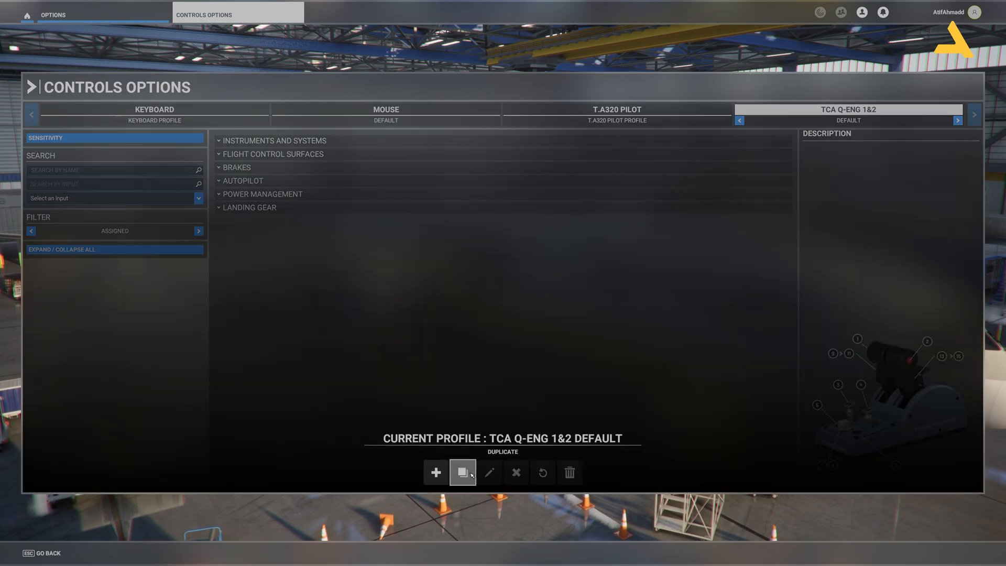
Step: Duplicate the DEFAULT profile and name the copy FENIX A320
{"action": "left_click", "coordinate": [463, 472]}
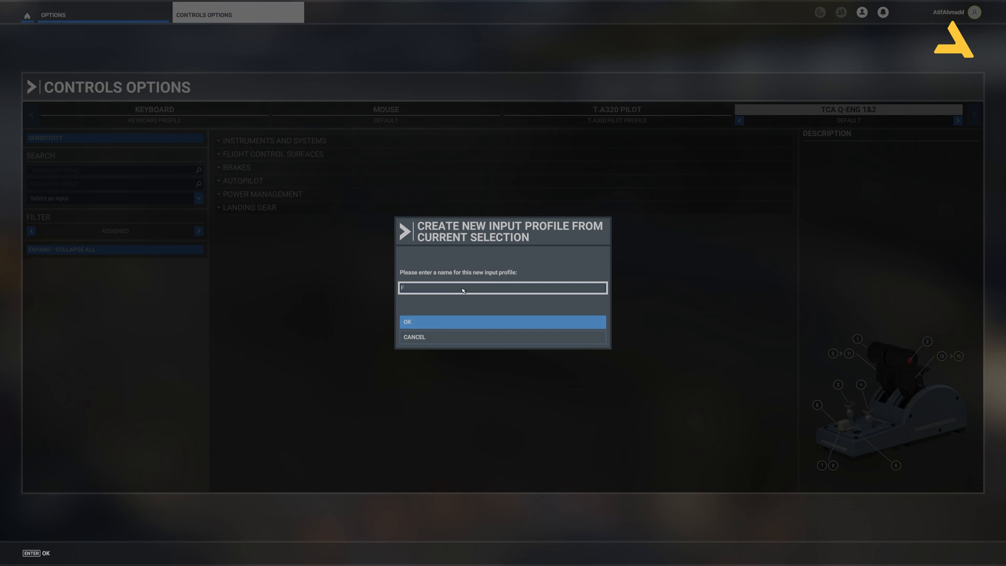
{"action": "type", "text": "EMIX A"}
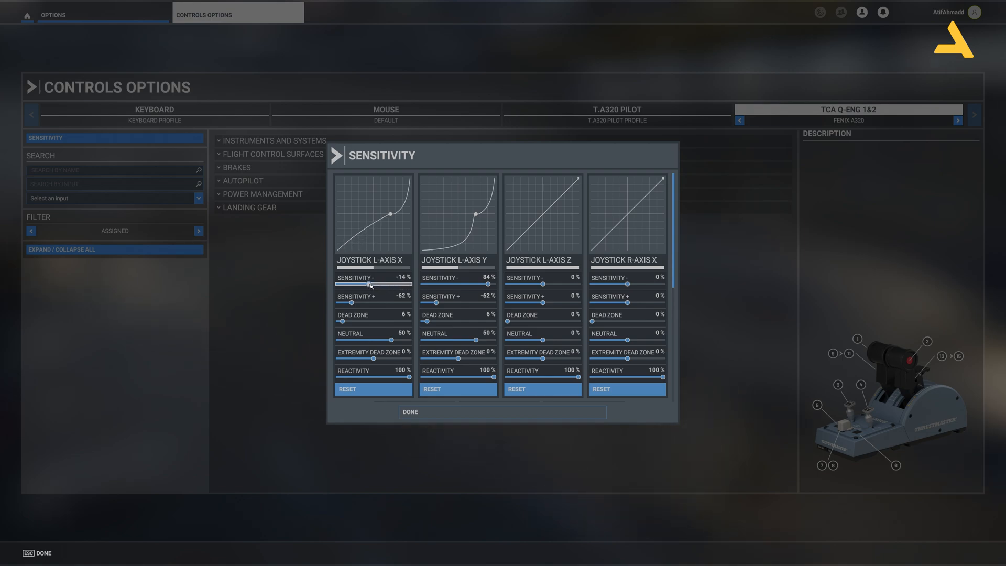
Step: Set negative sensitivity to 7% on both L-axis X and L-axis Y
{"action": "left_click_drag", "start_coordinate": [360, 285], "coordinate": [373, 285]}
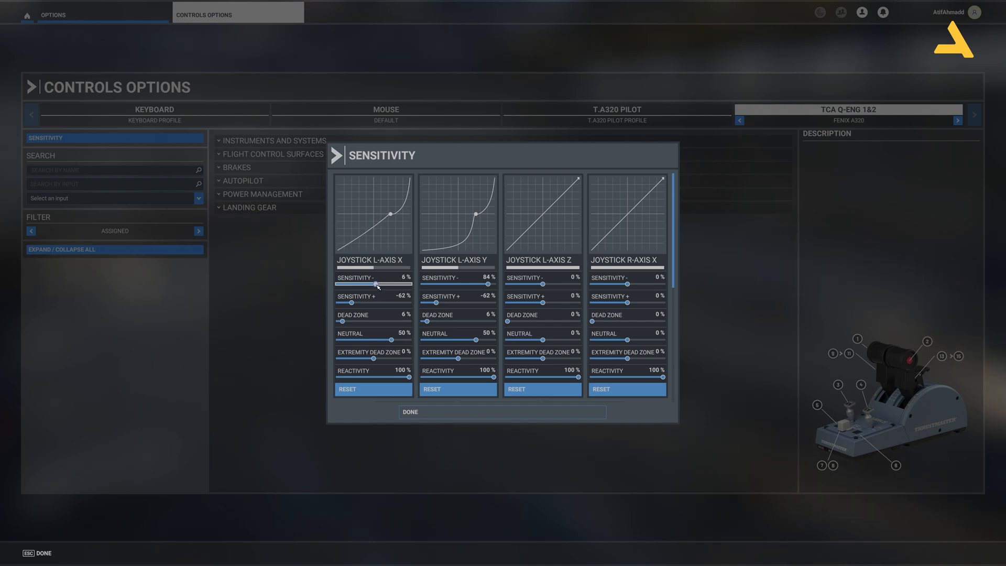
{"action": "left_click_drag", "start_coordinate": [371, 285], "coordinate": [377, 285]}
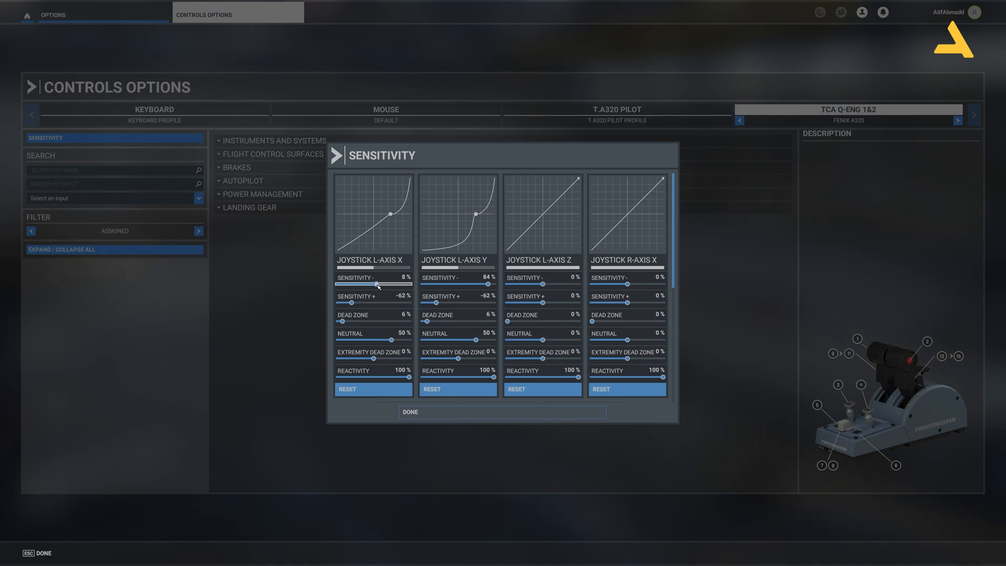
{"action": "left_click_drag", "start_coordinate": [377, 284], "coordinate": [374, 284]}
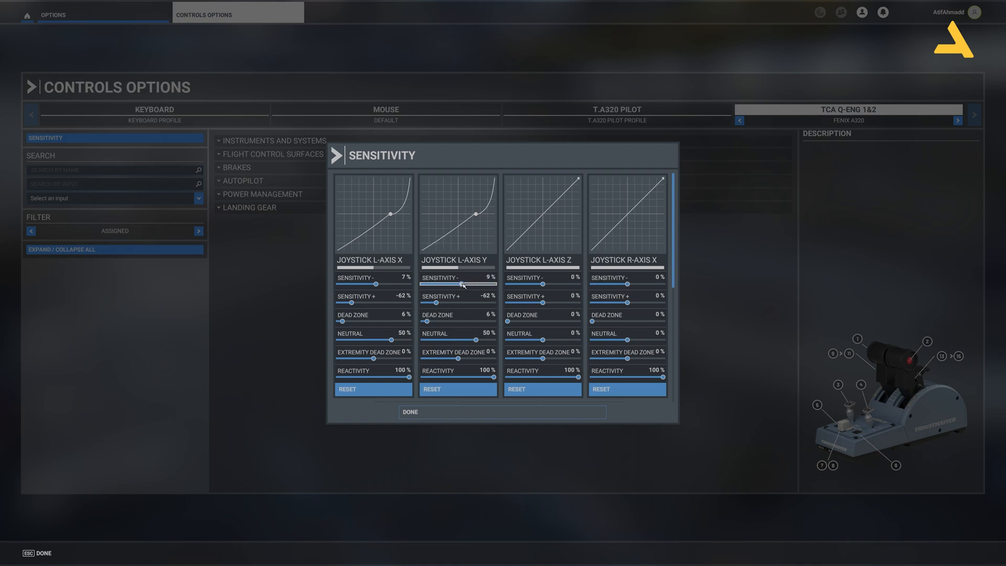
{"action": "left_click_drag", "start_coordinate": [469, 284], "coordinate": [460, 284]}
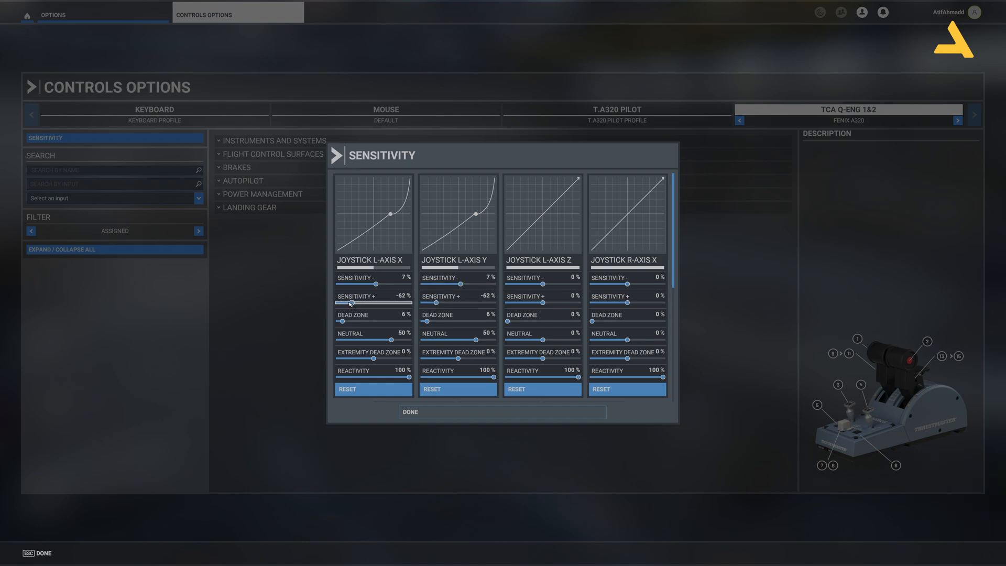
Step: Set L-axis X and Y positive sensitivity to −55% and dead zone to 9%
{"action": "left_click_drag", "start_coordinate": [352, 303], "coordinate": [356, 303]}
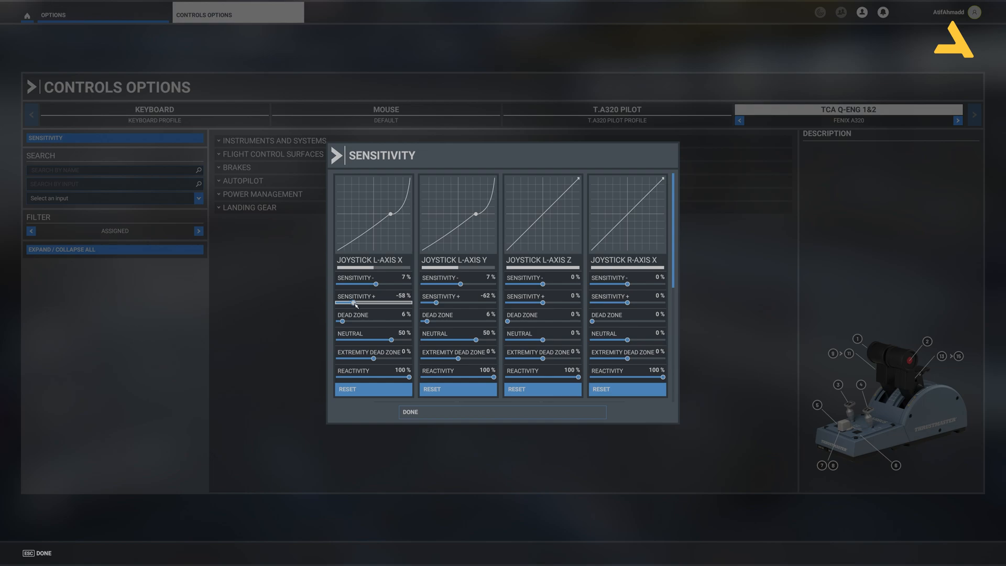
{"action": "left_click_drag", "start_coordinate": [353, 303], "coordinate": [357, 303]}
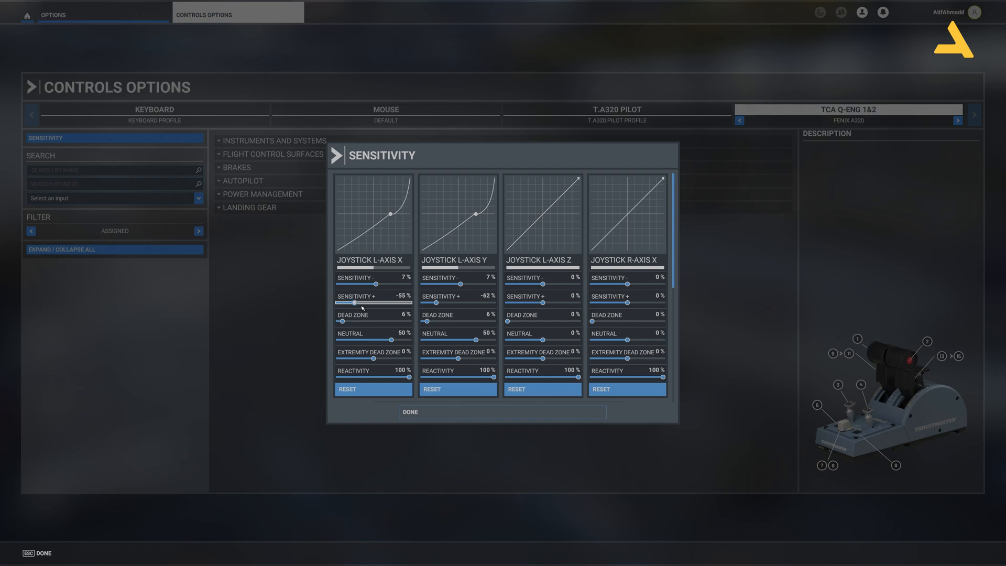
{"action": "left_click_drag", "start_coordinate": [434, 302], "coordinate": [442, 302]}
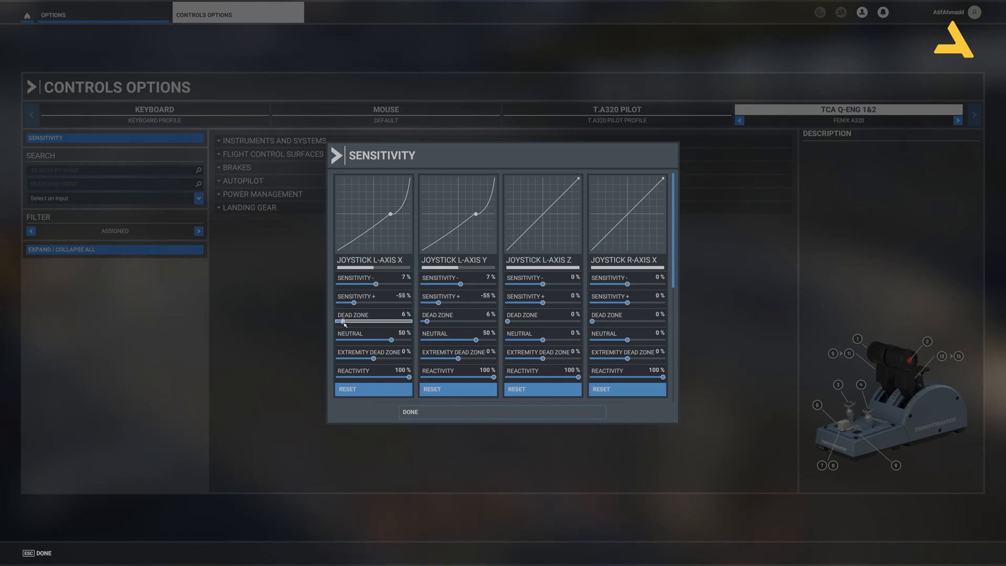
{"action": "left_click_drag", "start_coordinate": [343, 321], "coordinate": [349, 321]}
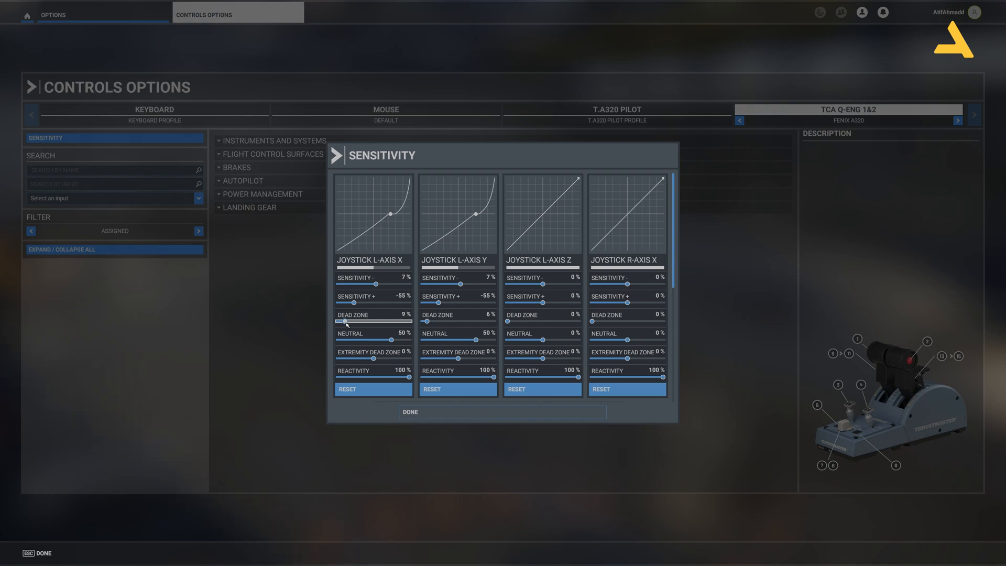
{"action": "left_click_drag", "start_coordinate": [426, 320], "coordinate": [437, 320]}
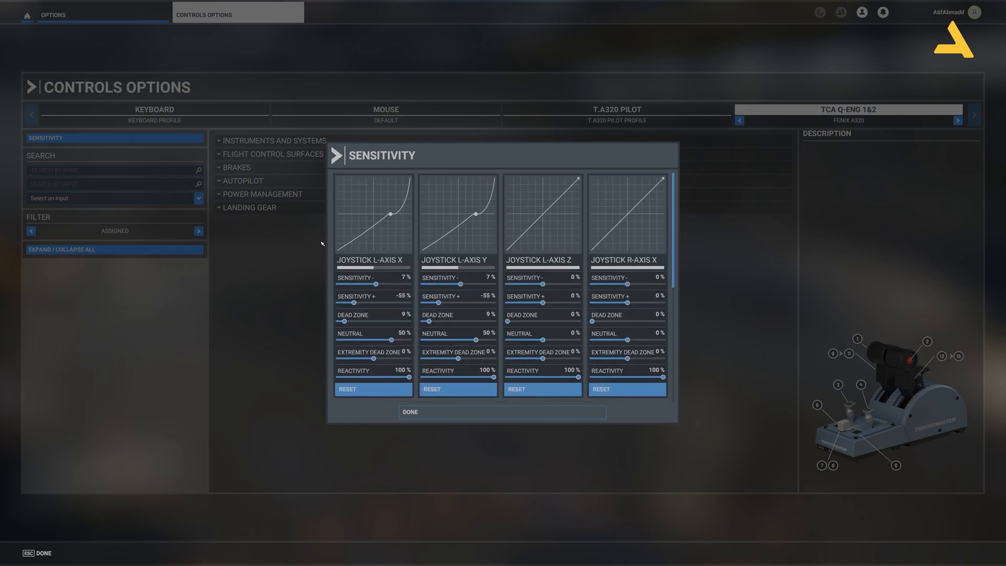
Step: Clear the joystick inputs from THROTTLE 1 and 2 AXIS (0 TO 100%) under Power Management
{"action": "left_click", "coordinate": [502, 411]}
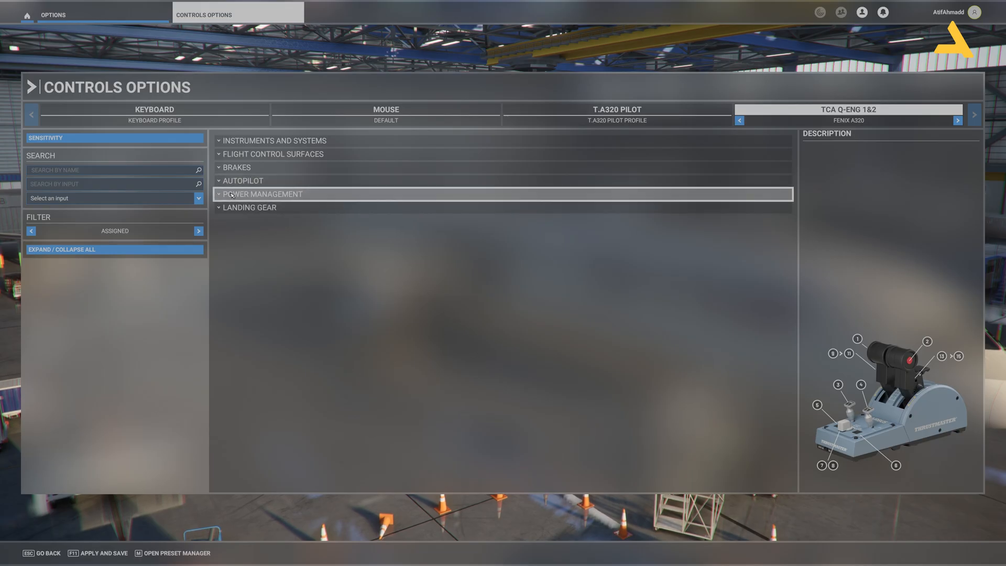
{"action": "left_click", "coordinate": [262, 194]}
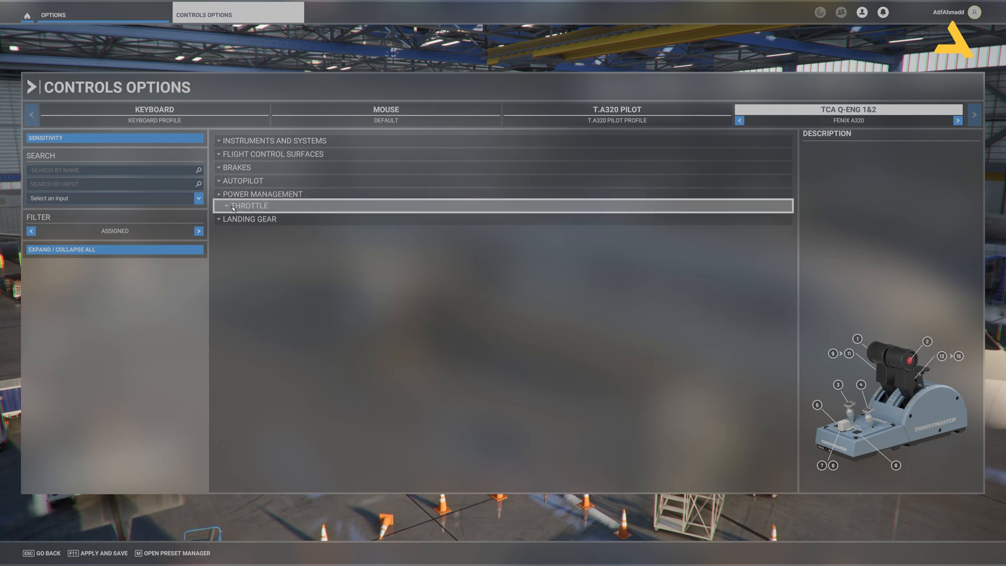
{"action": "left_click", "coordinate": [249, 205]}
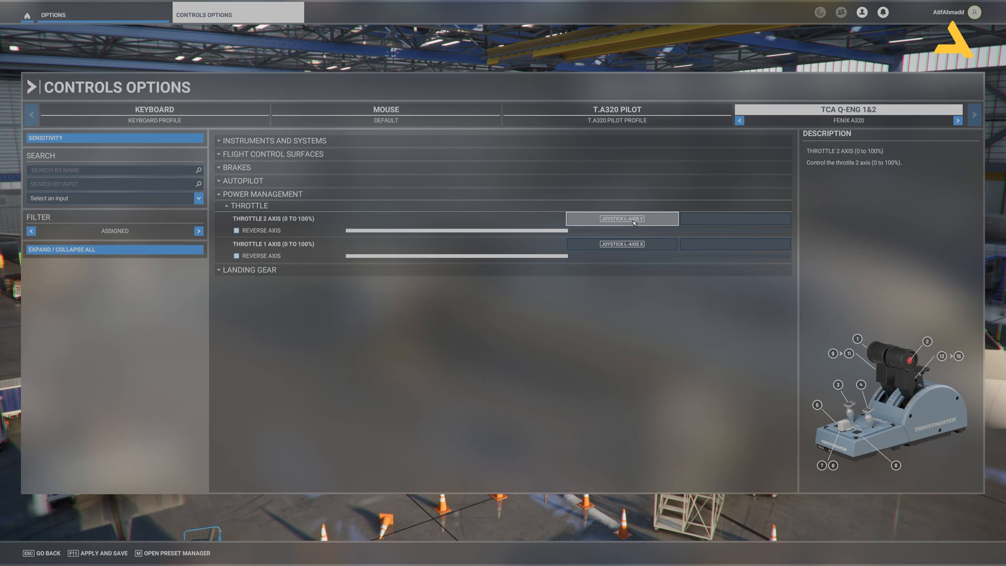
{"action": "left_click", "coordinate": [621, 244]}
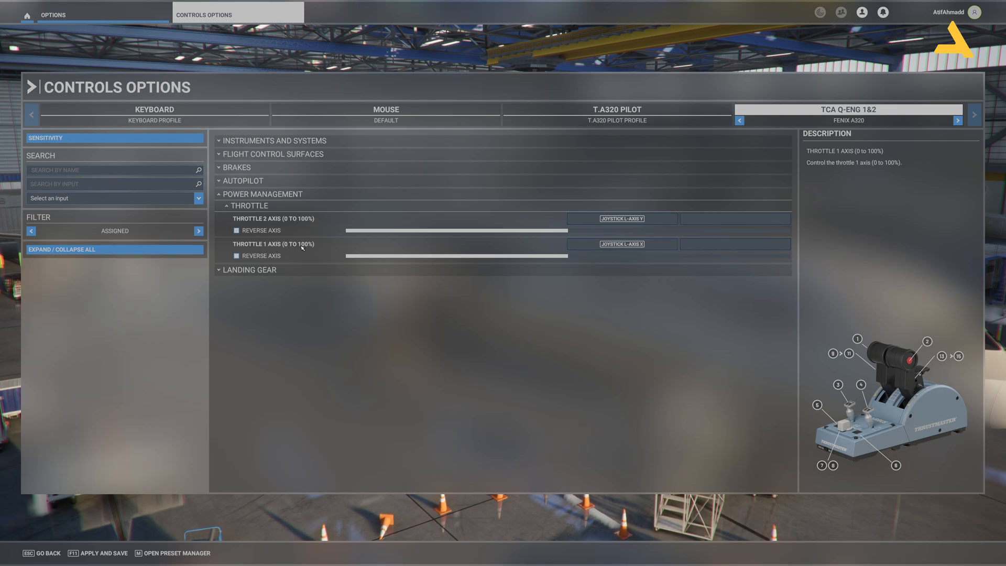
{"action": "left_click", "coordinate": [619, 219]}
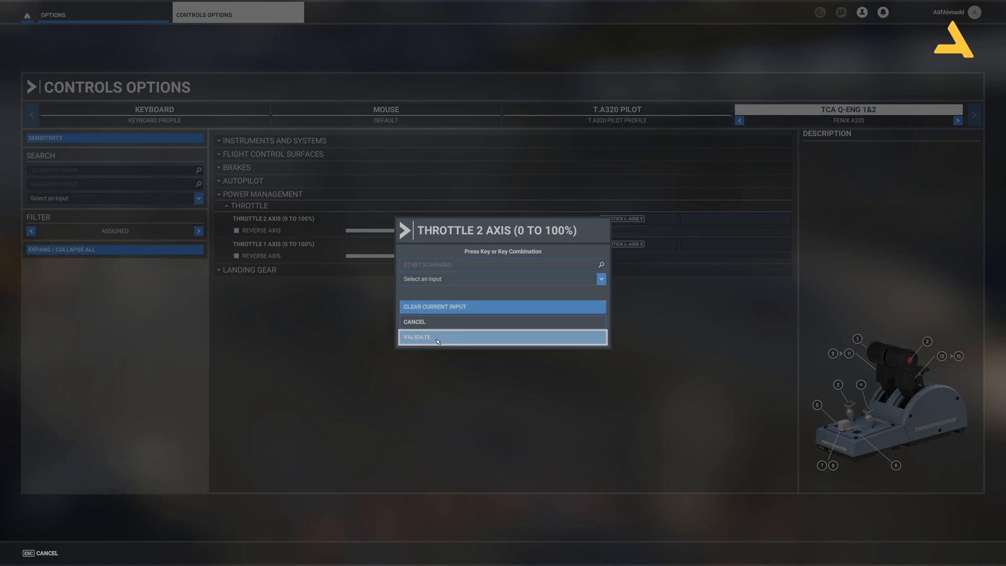
{"action": "left_click", "coordinate": [437, 337]}
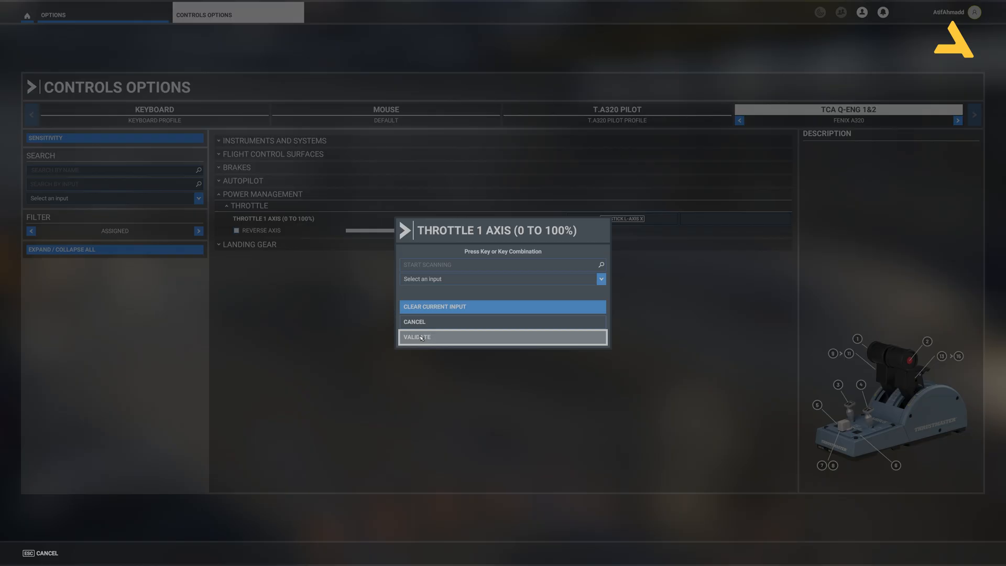
{"action": "left_click", "coordinate": [417, 336]}
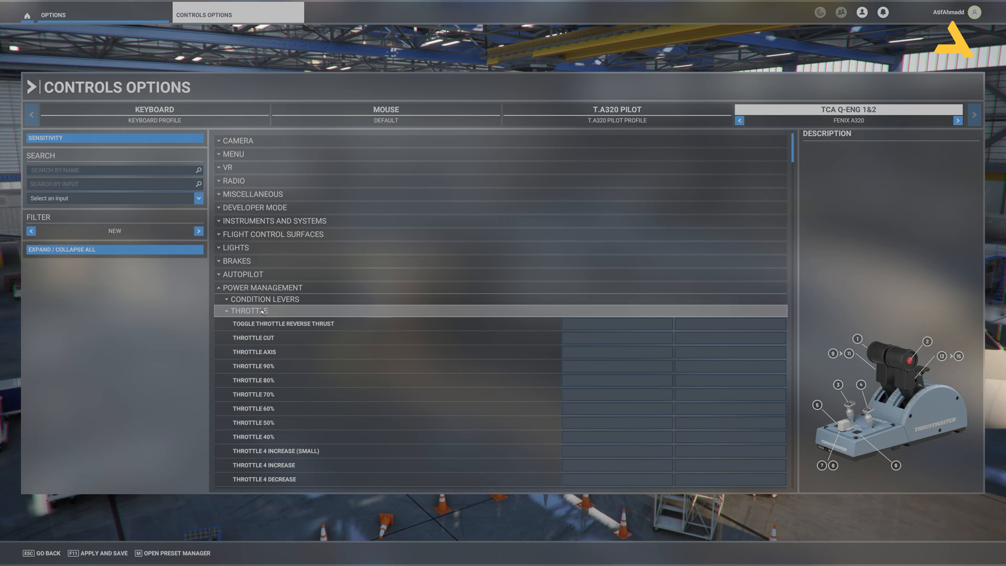
Step: Assign Joystick L-Axis Y to THROTTLE 2 AXIS from the input list
{"action": "scroll", "scroll_direction": "down", "scroll_amount": 3}
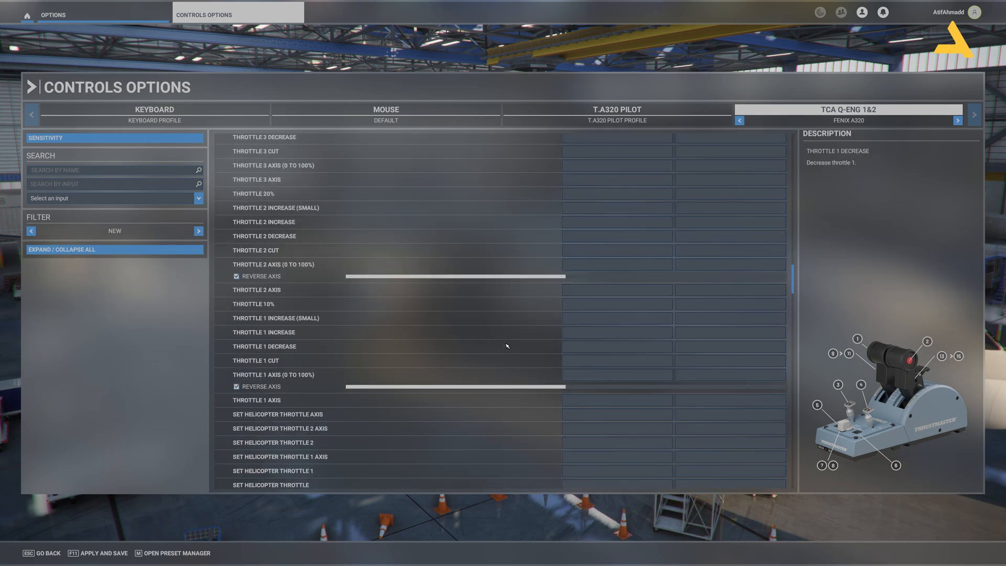
{"action": "scroll", "scroll_direction": "down", "scroll_amount": 3}
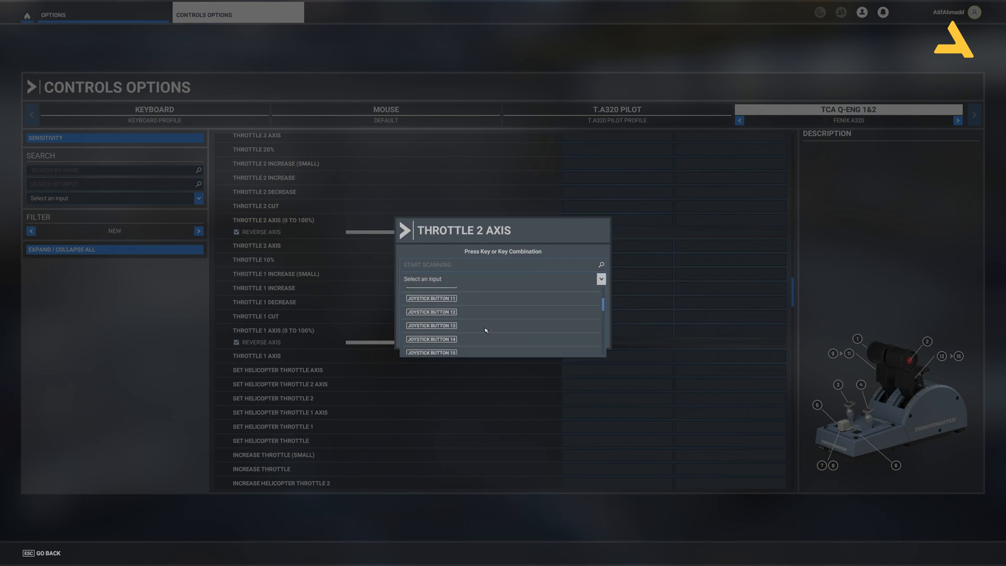
{"action": "scroll", "scroll_direction": "down", "scroll_amount": 3}
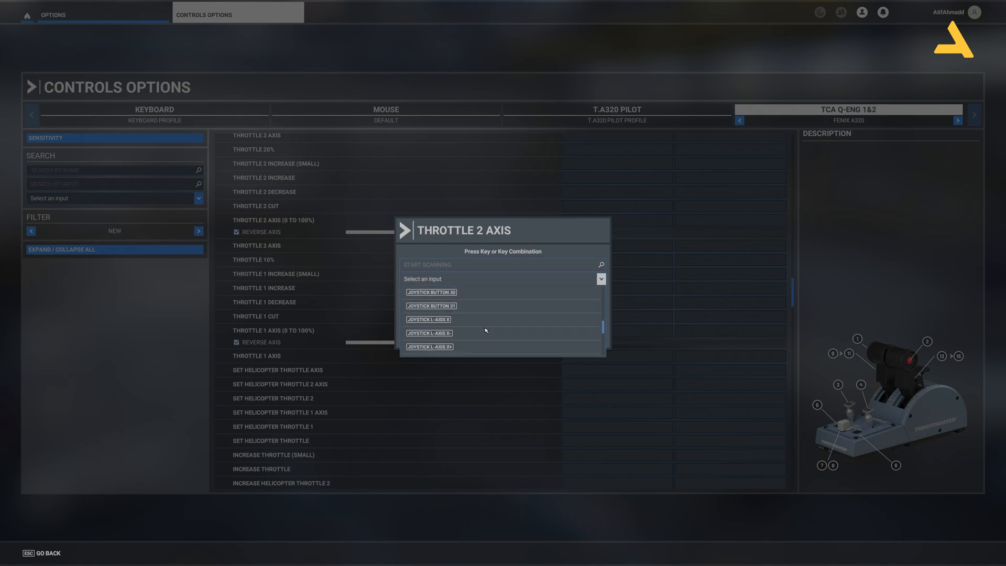
{"action": "scroll", "scroll_direction": "down", "scroll_amount": 3}
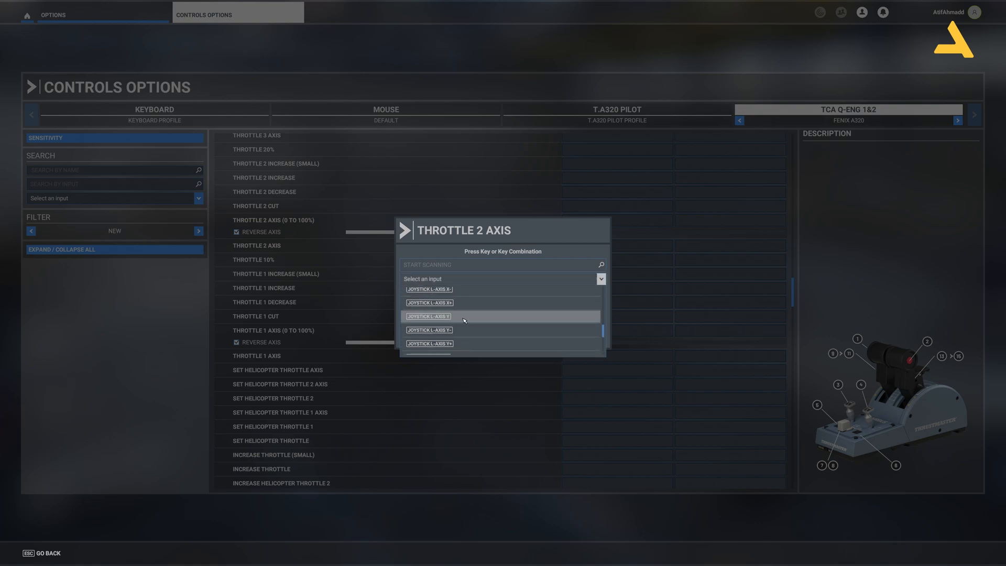
{"action": "left_click", "coordinate": [428, 316]}
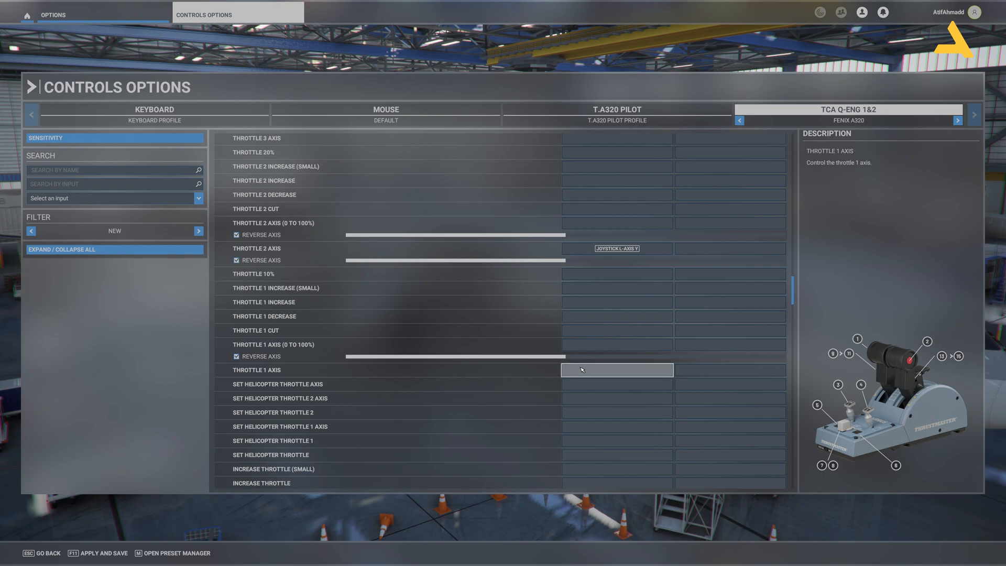
Step: Assign Joystick L-Axis X to the THROTTLE 1 AXIS binding
{"action": "left_click", "coordinate": [615, 370]}
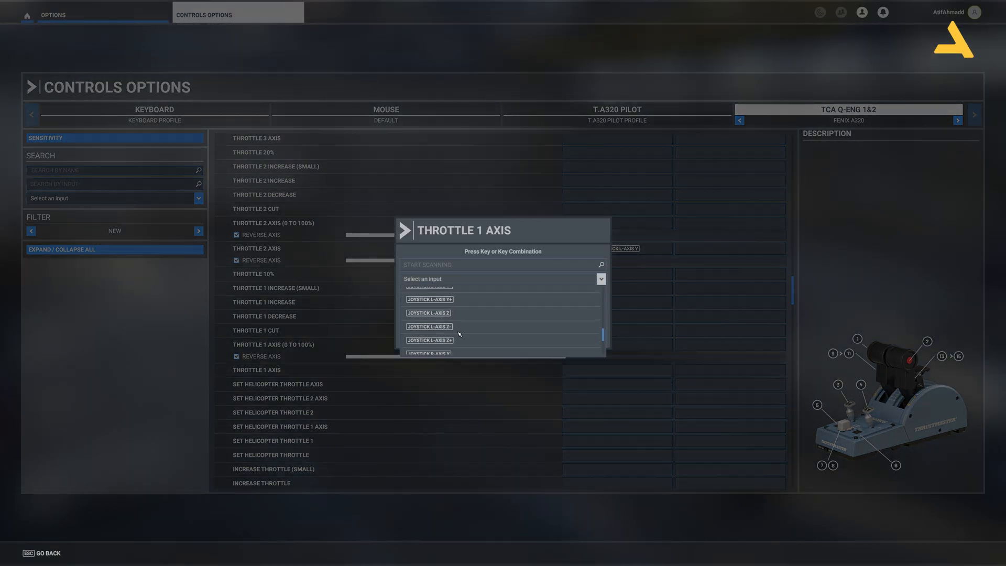
{"action": "scroll", "scroll_direction": "down", "scroll_amount": 3}
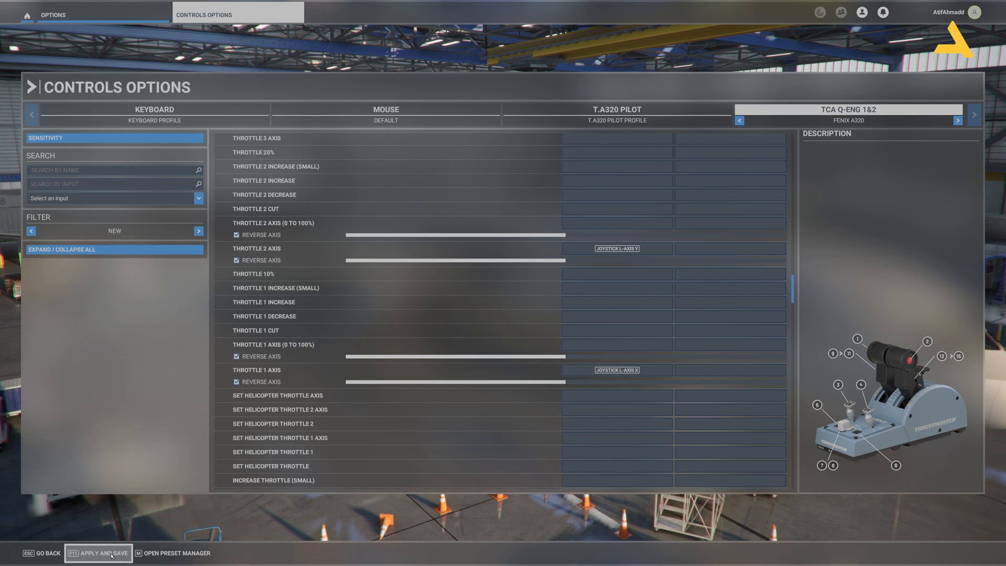
Step: Save the FENIX A320 profile and review the Power Management throttle assignments
{"action": "left_click", "coordinate": [98, 553]}
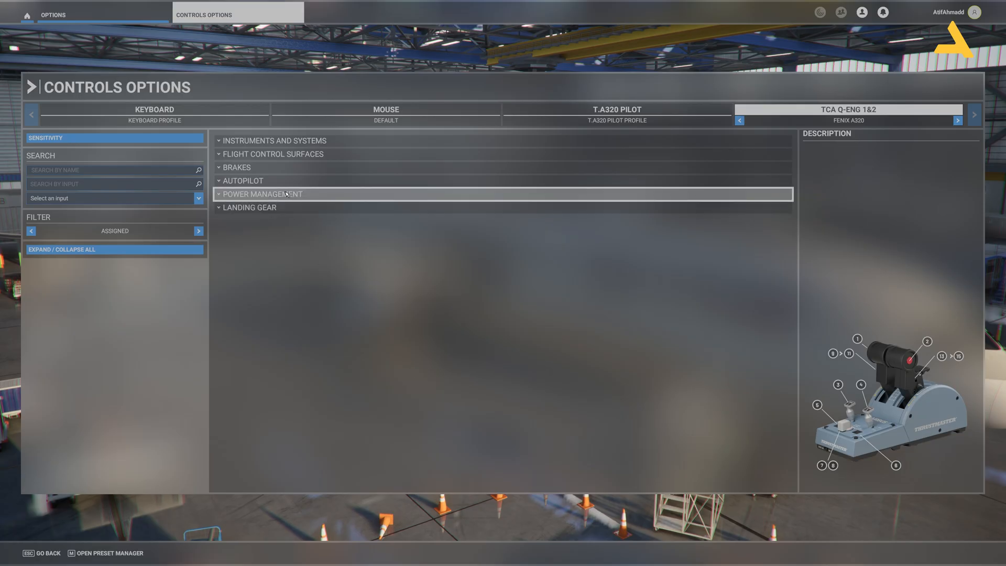
{"action": "left_click", "coordinate": [262, 194]}
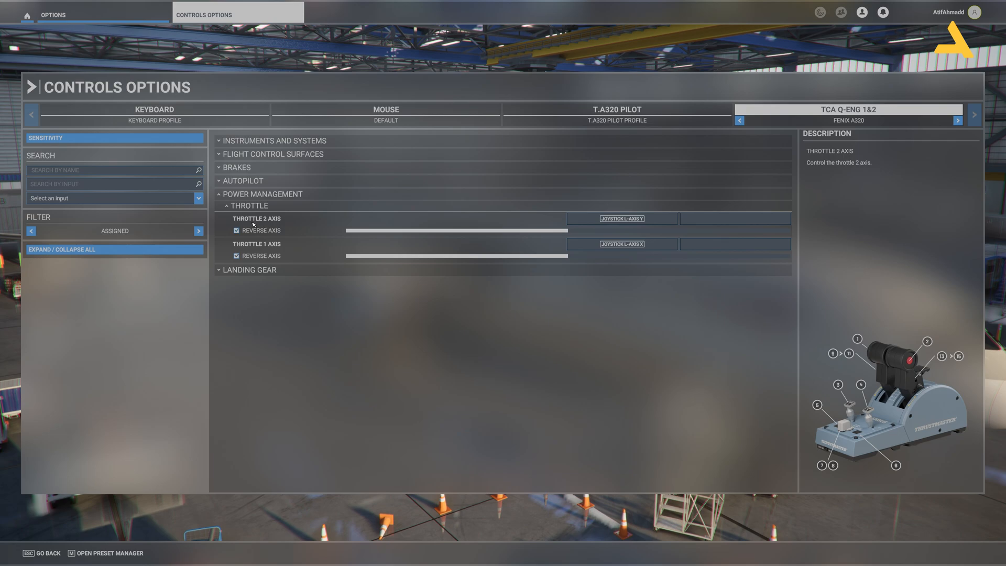
{"action": "left_click", "coordinate": [620, 243]}
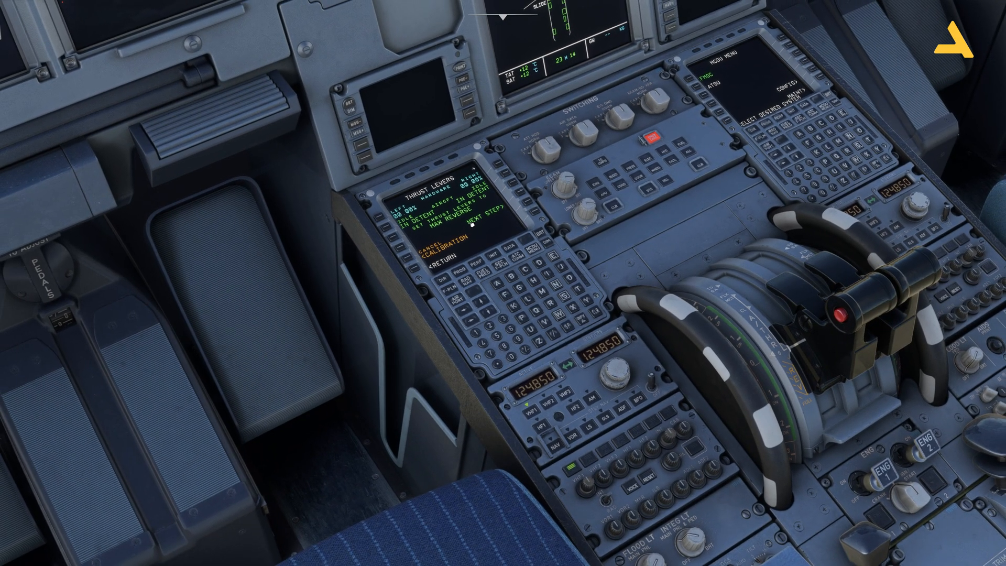
{"action": "mouse_move", "coordinate": [523, 197]}
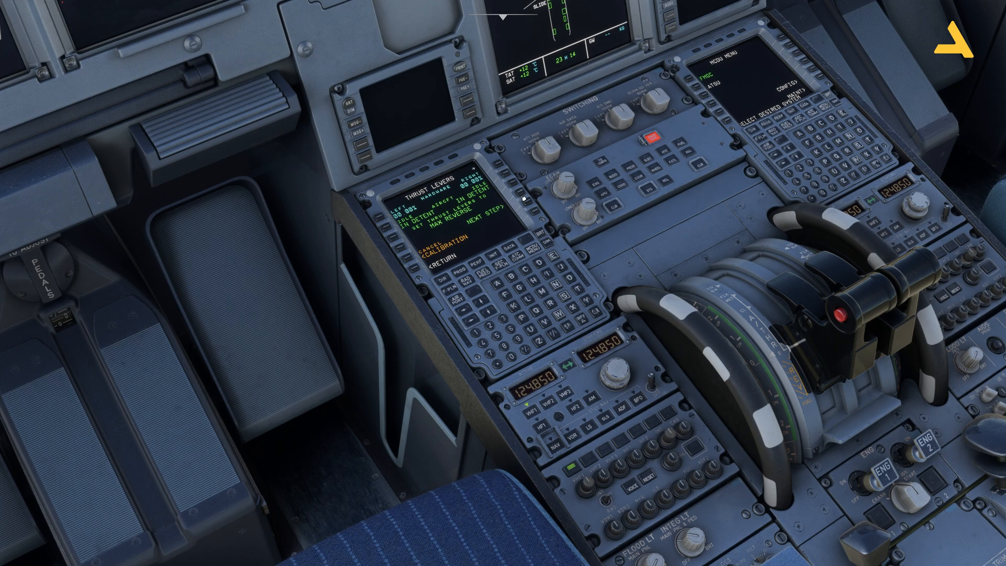